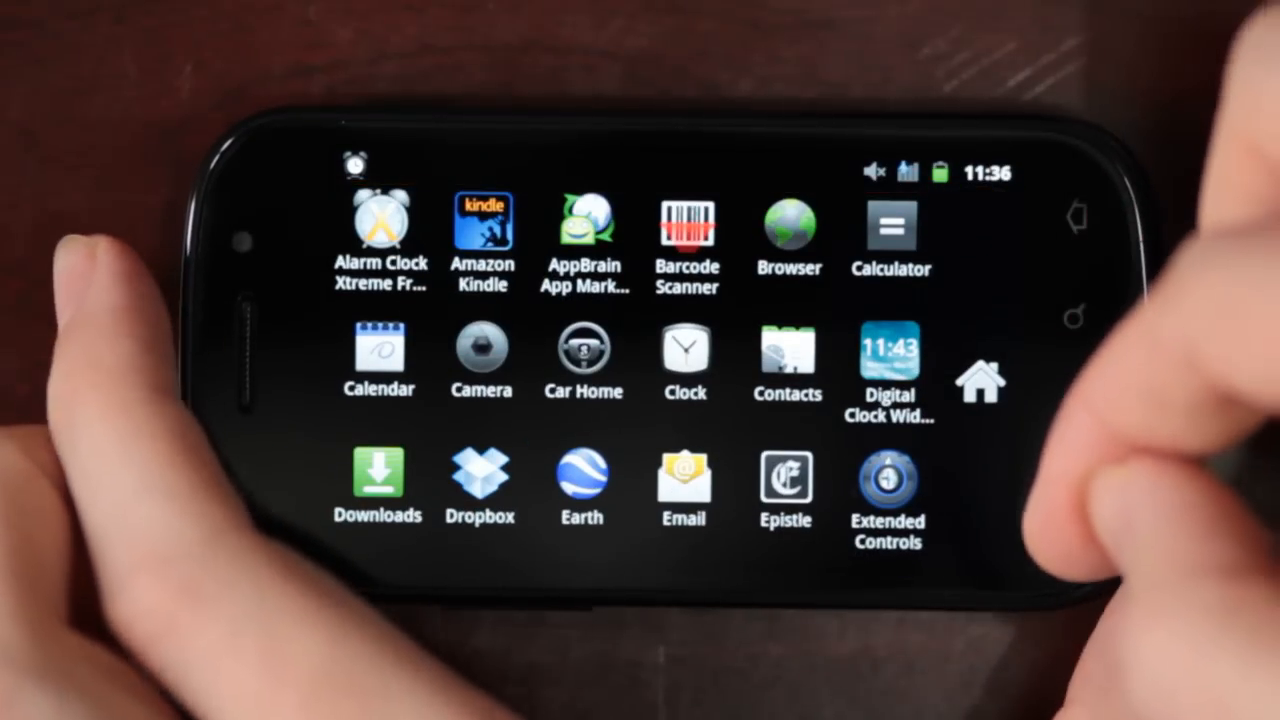
# Step: Open Homescreen Settings, showing seven screens with screen 2 as default
pyautogui.click(980, 383)
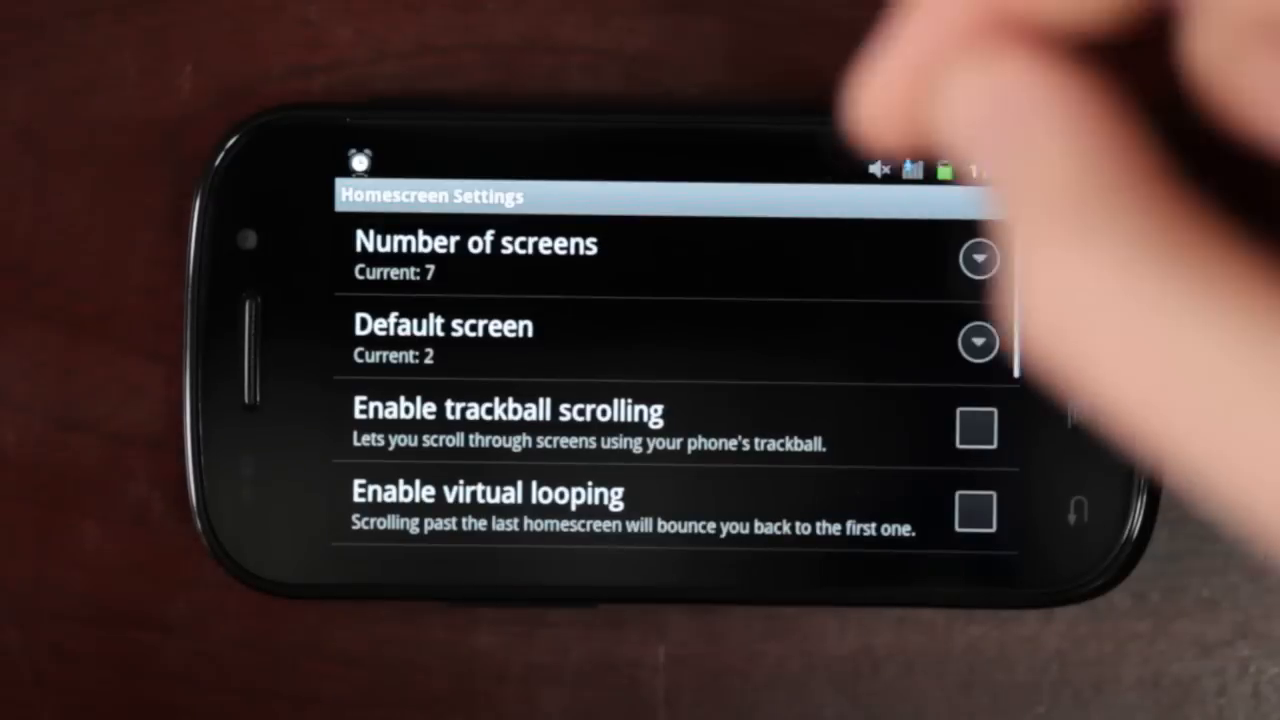
# Step: Scroll to Transition effect and choose Scale
pyautogui.scroll(-3)
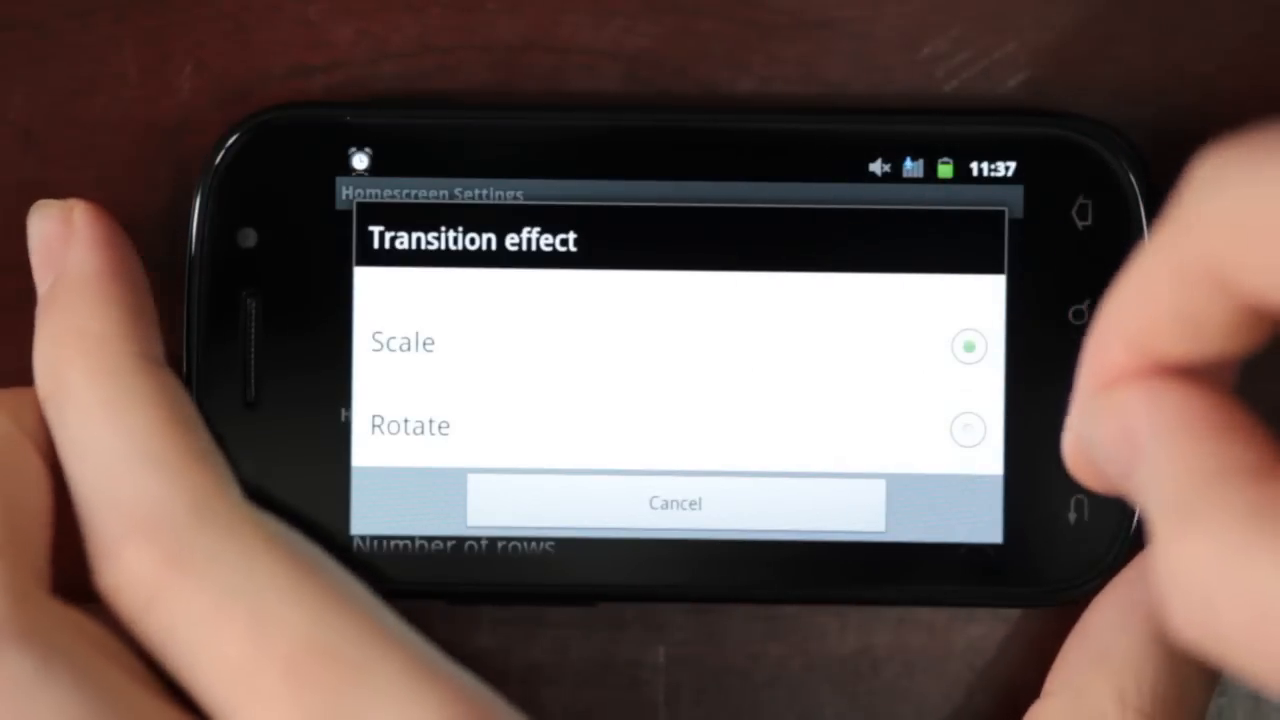
pyautogui.click(675, 503)
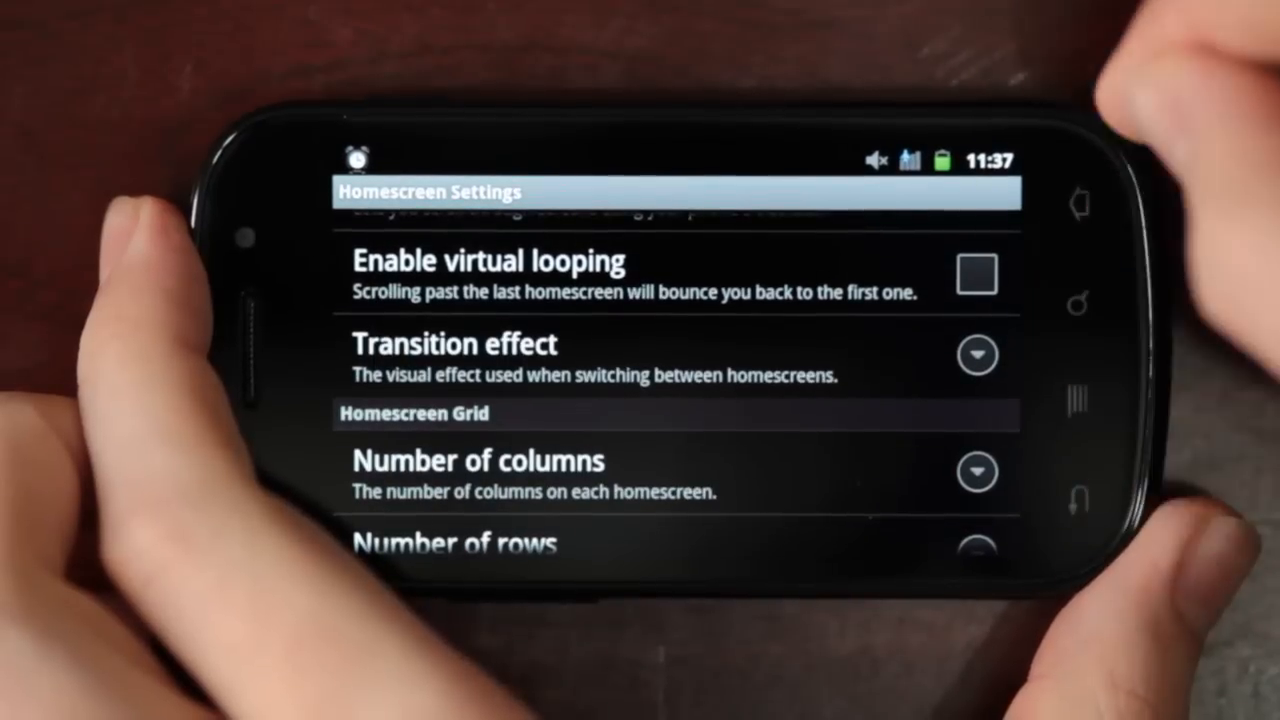